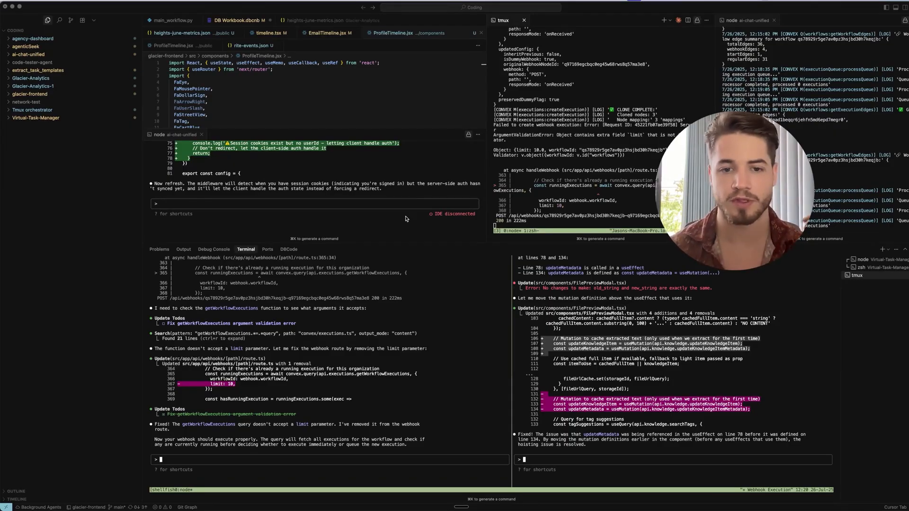
mouse_move(355, 236)
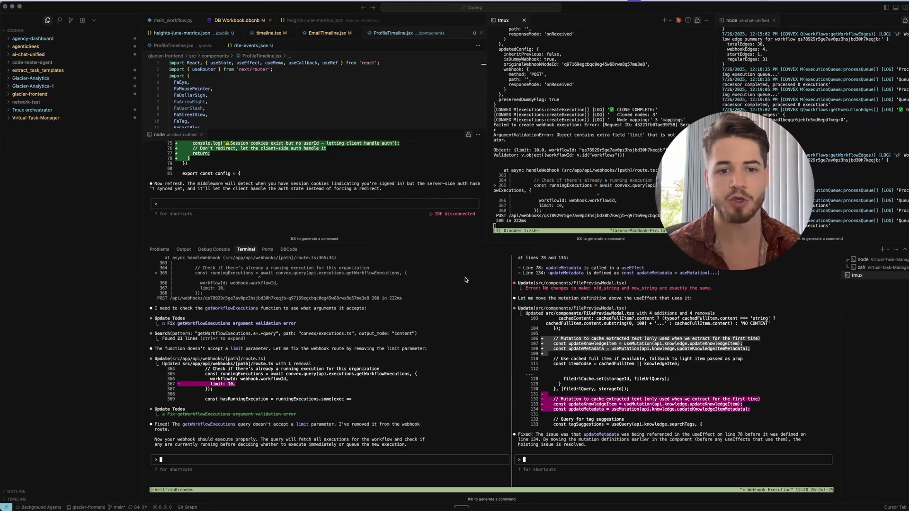
mouse_move(660, 245)
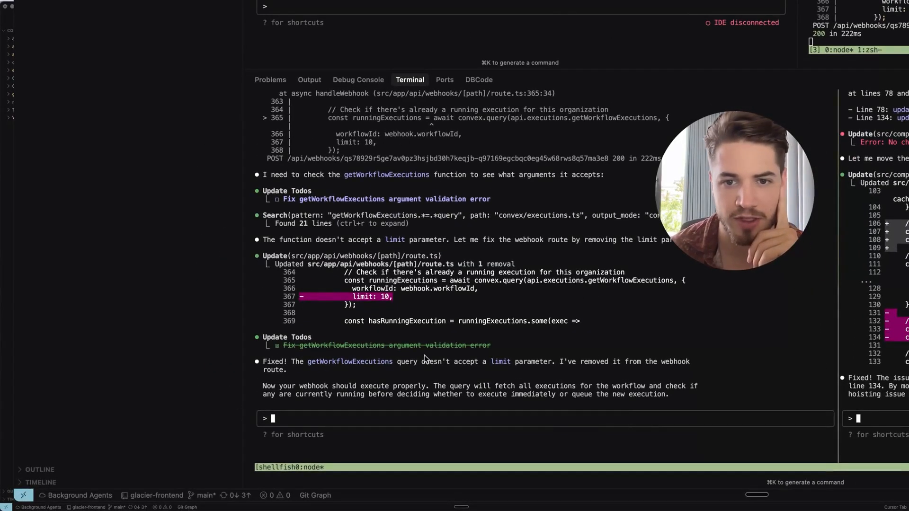
mouse_move(515, 365)
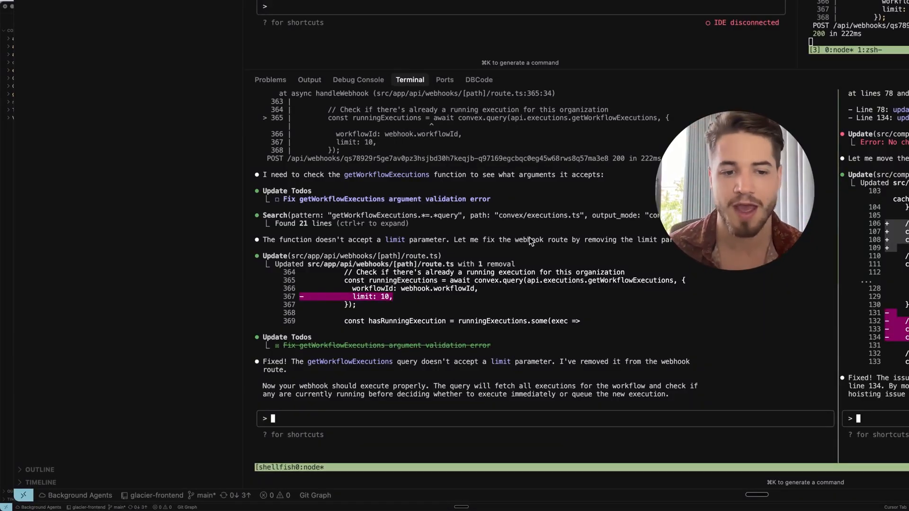
mouse_move(524, 236)
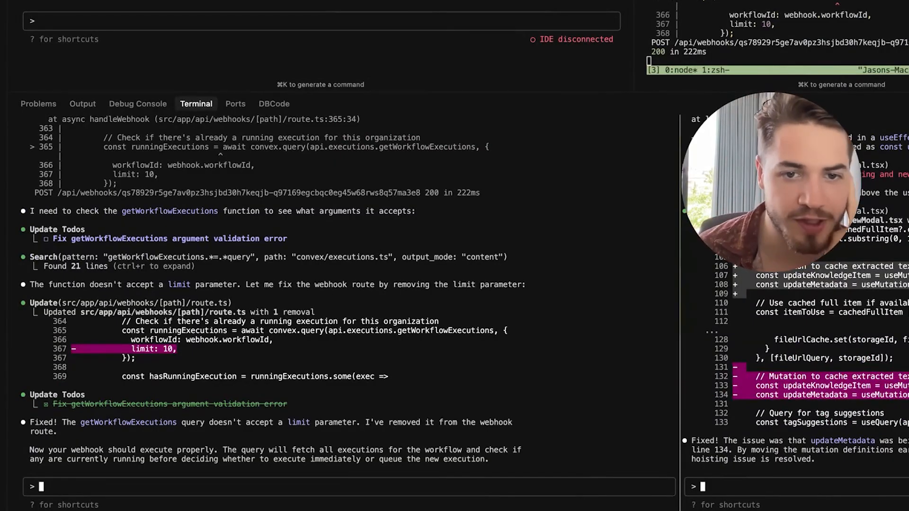
mouse_move(358, 457)
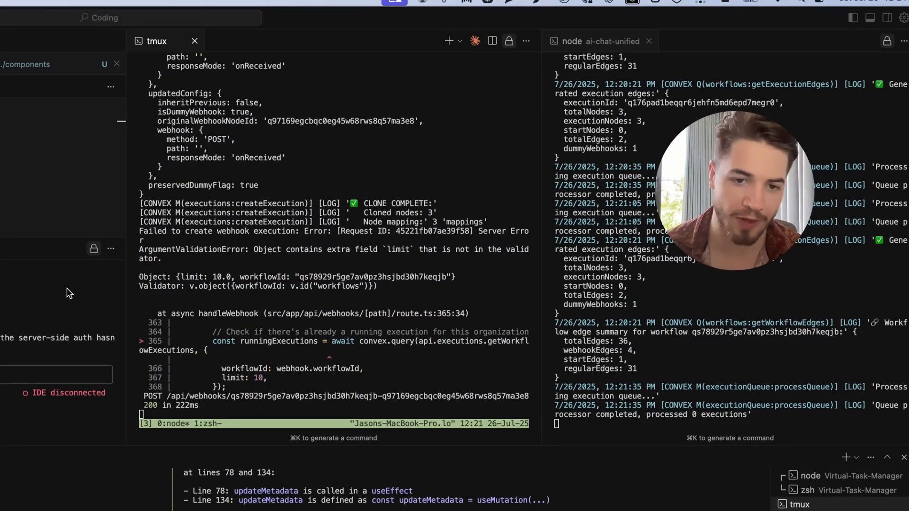
mouse_move(118, 433)
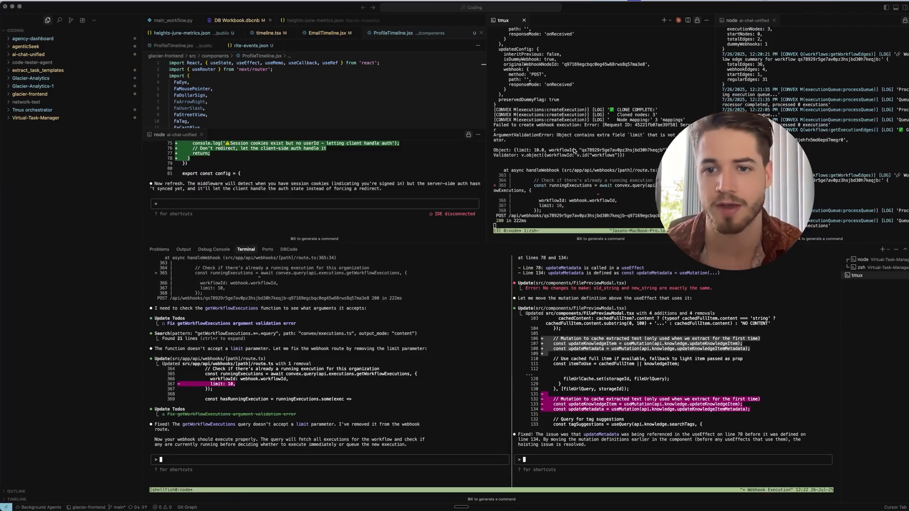
mouse_move(545, 165)
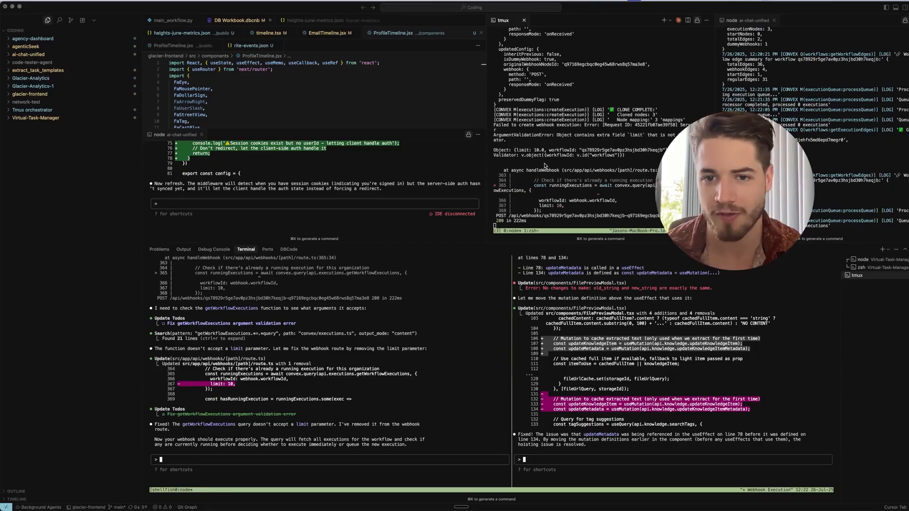
mouse_move(434, 237)
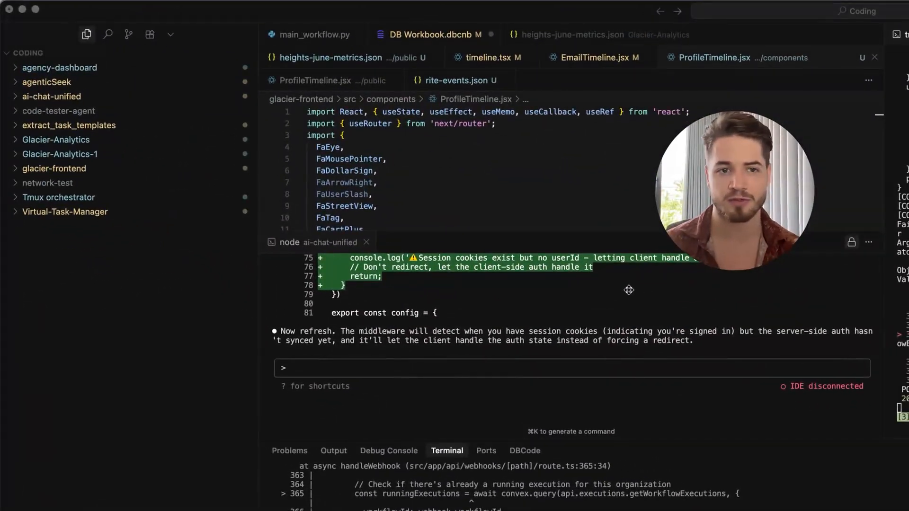
mouse_move(635, 296)
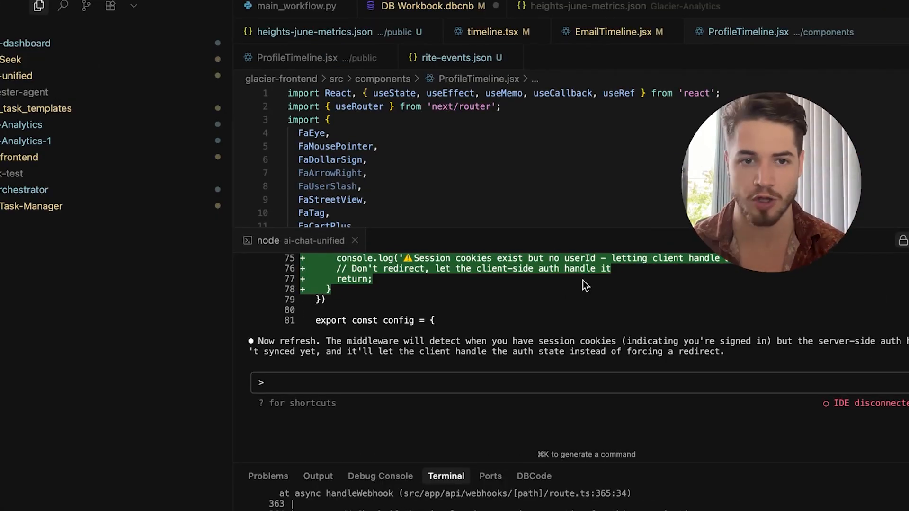
mouse_move(596, 287)
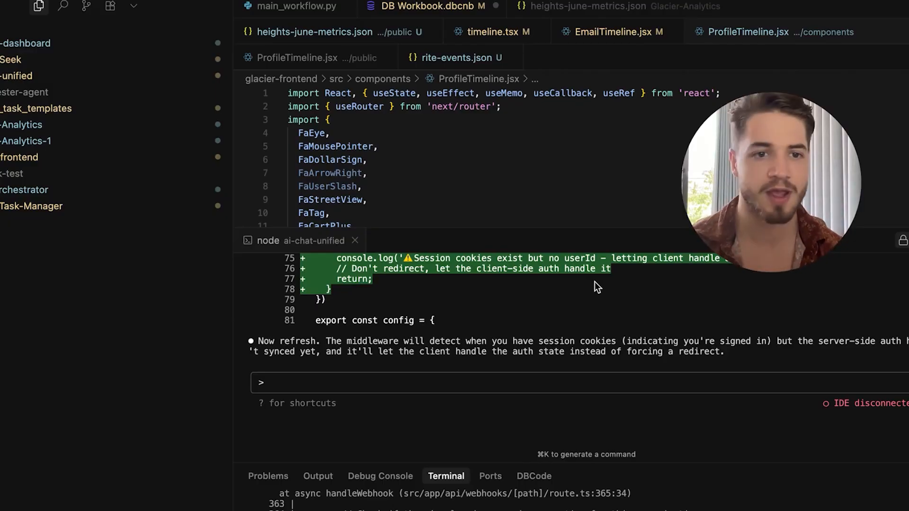
mouse_move(632, 296)
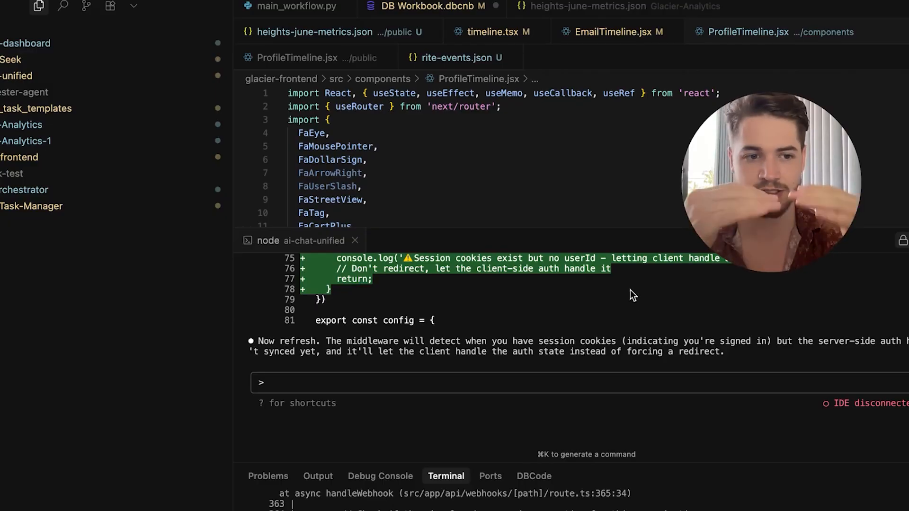
mouse_move(882, 317)
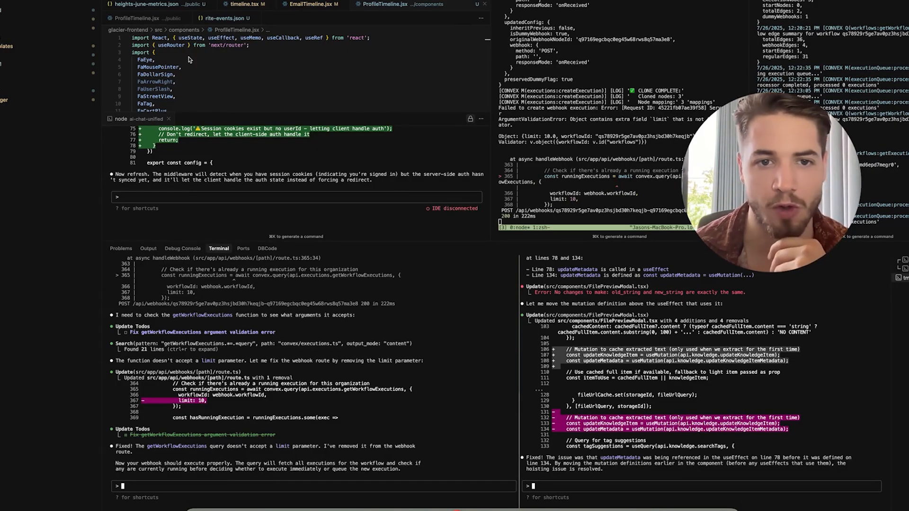
mouse_move(399, 358)
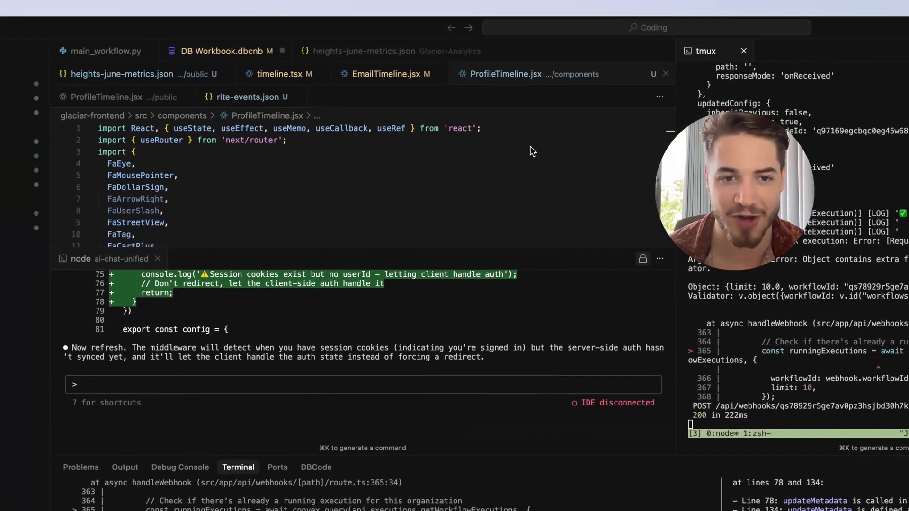
mouse_move(426, 241)
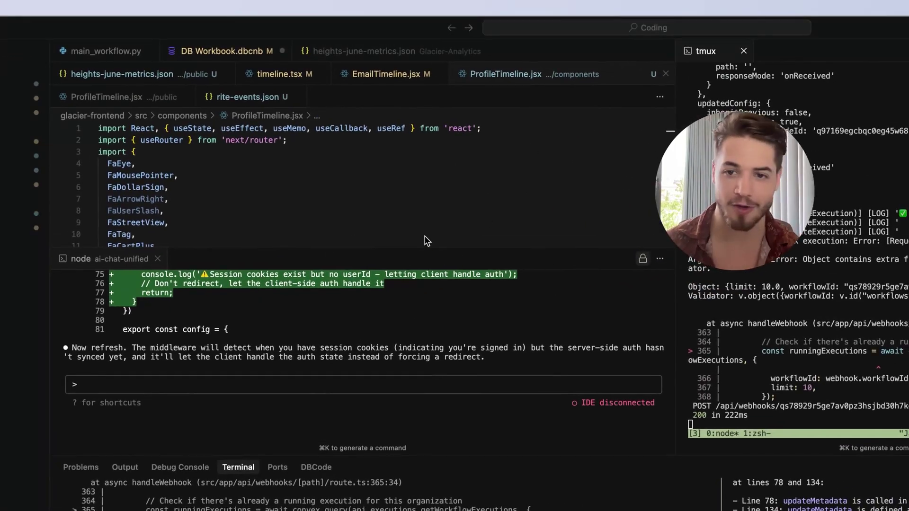
mouse_move(385, 279)
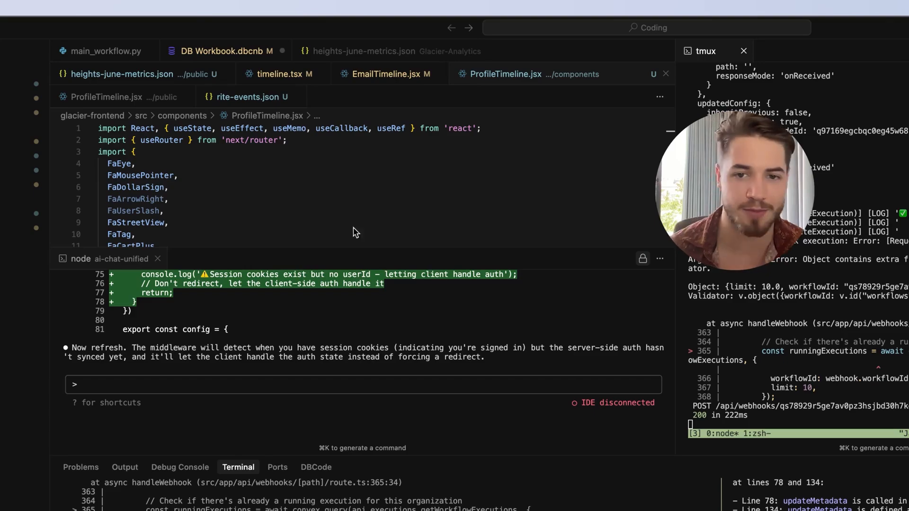
mouse_move(186, 204)
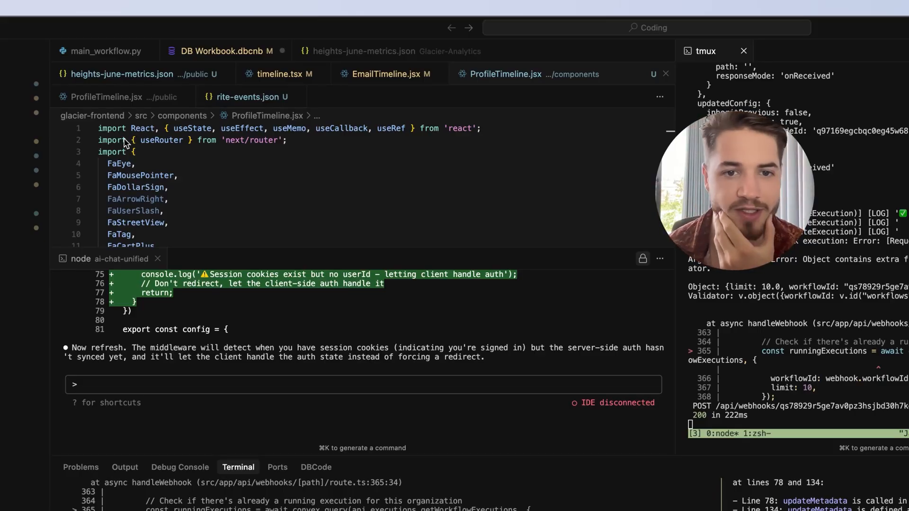
mouse_move(449, 403)
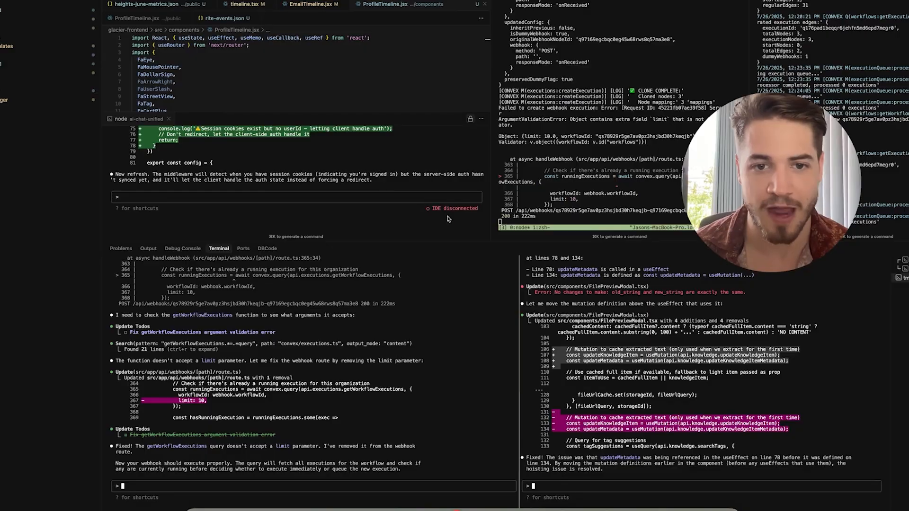
mouse_move(475, 163)
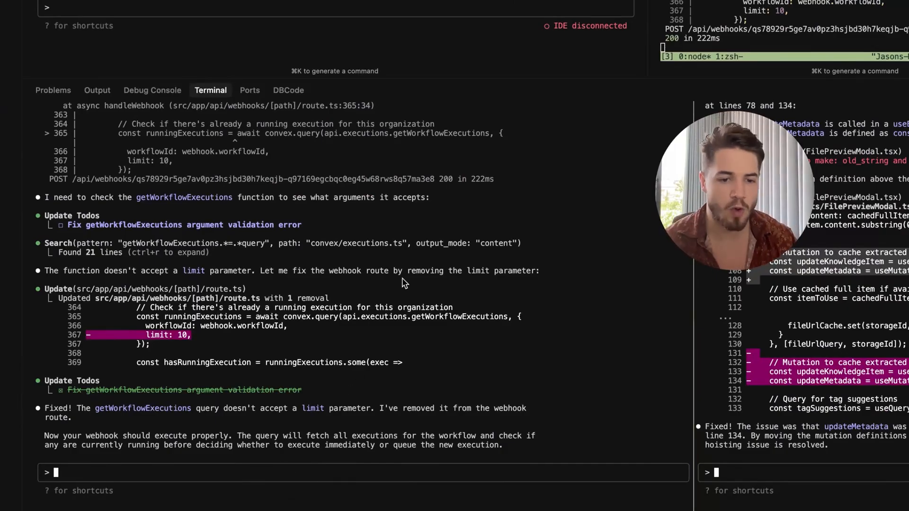
mouse_move(320, 333)
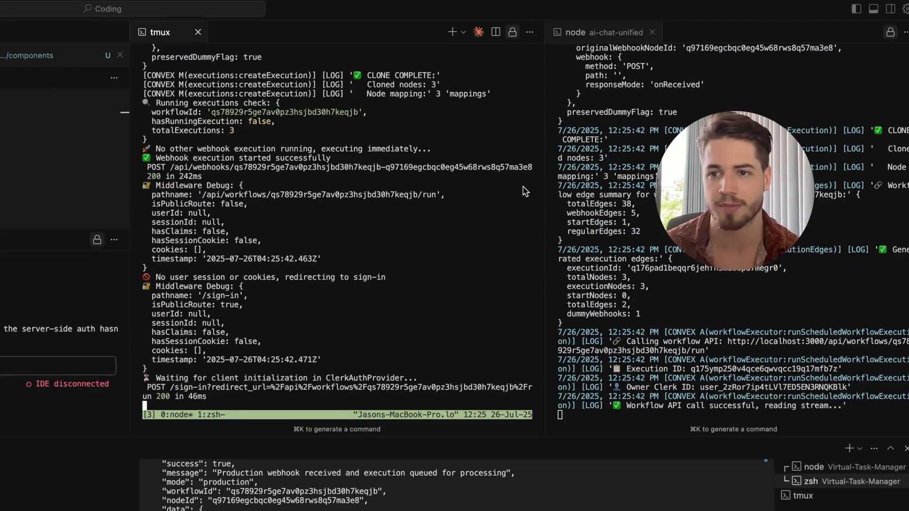
mouse_move(227, 404)
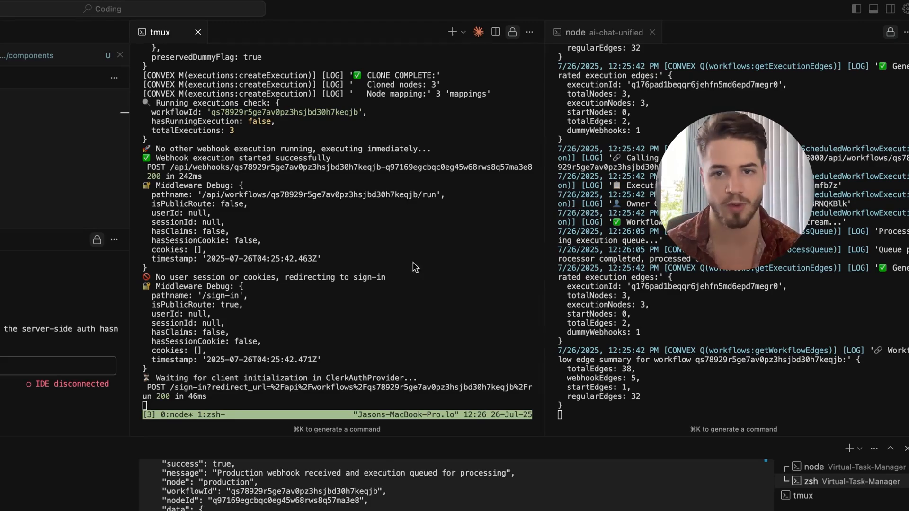
mouse_move(501, 365)
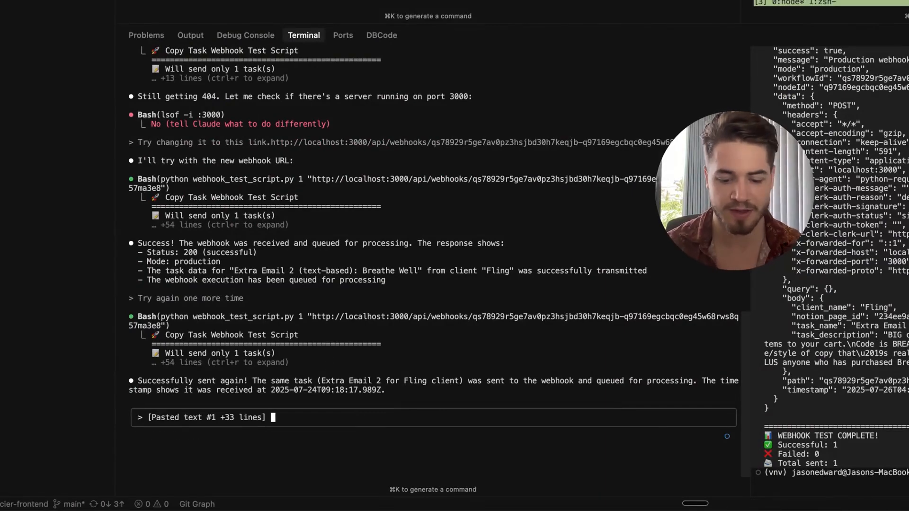
text(This is still not)
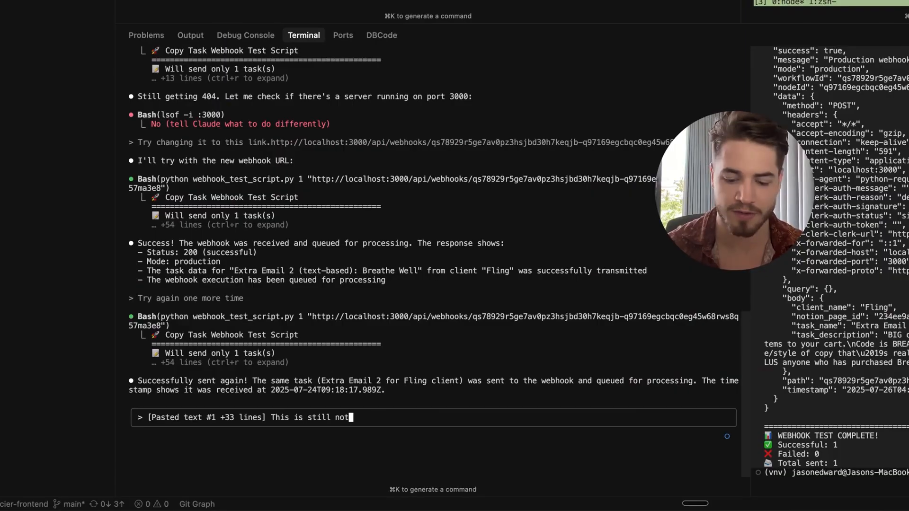
text(working)
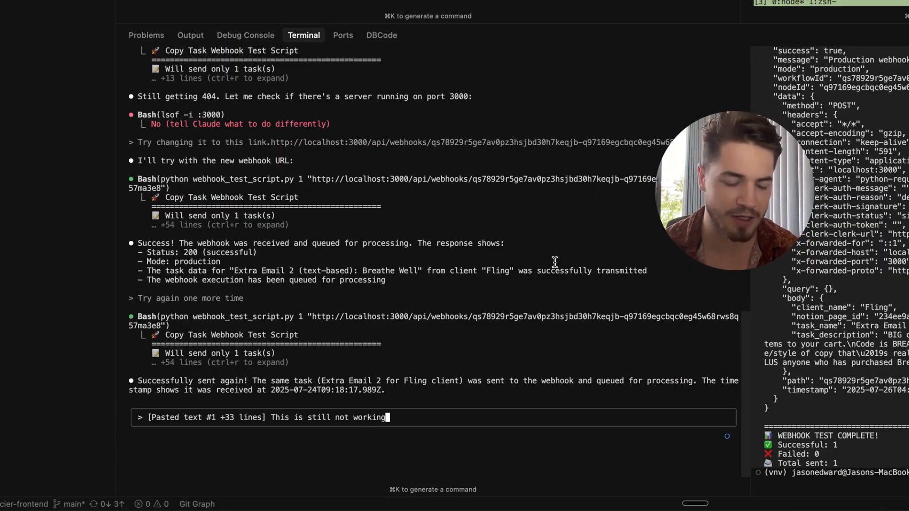
mouse_move(529, 276)
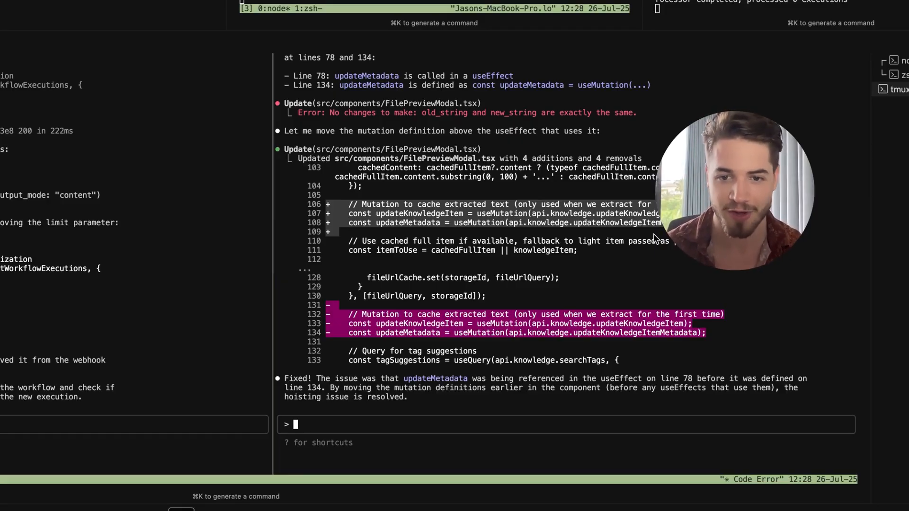
mouse_move(666, 272)
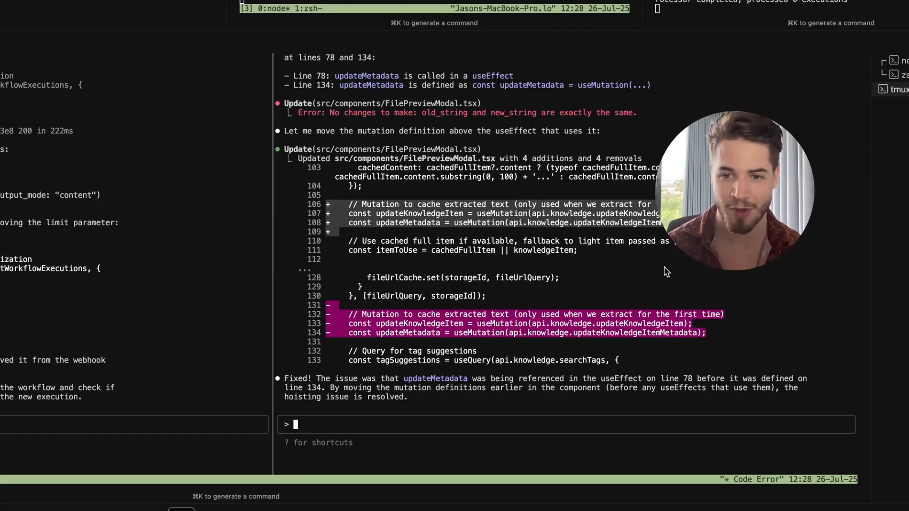